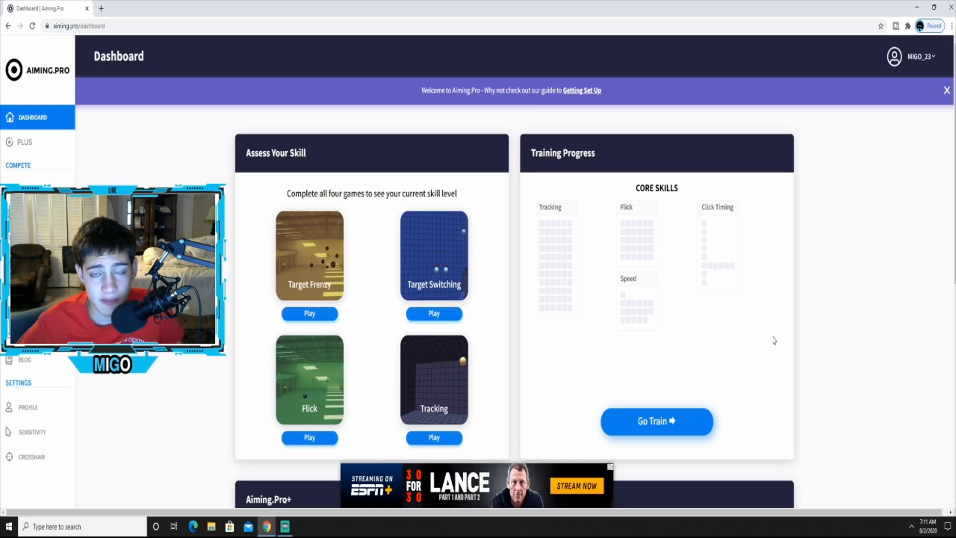
{"action": "mouse_move", "coordinate": [669, 425]}
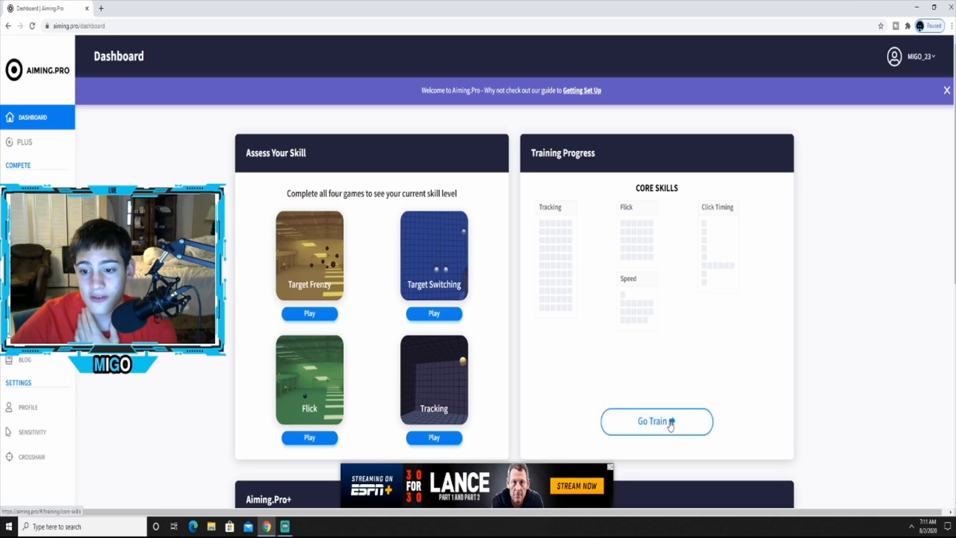
- Use Go Train under Training Progress to reach the Tracking, Flick, Speed and Click Timing page
{"action": "left_click", "coordinate": [656, 421]}
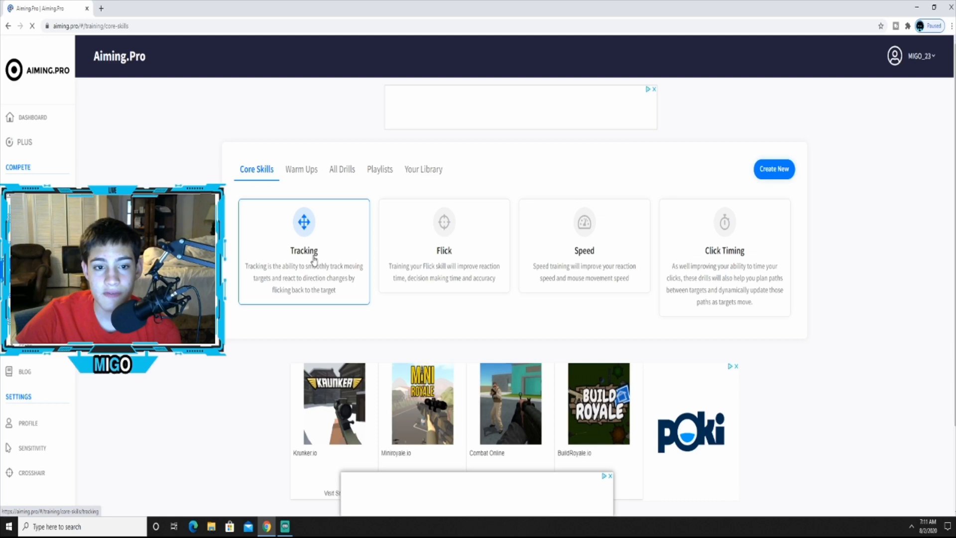
{"action": "mouse_move", "coordinate": [426, 259]}
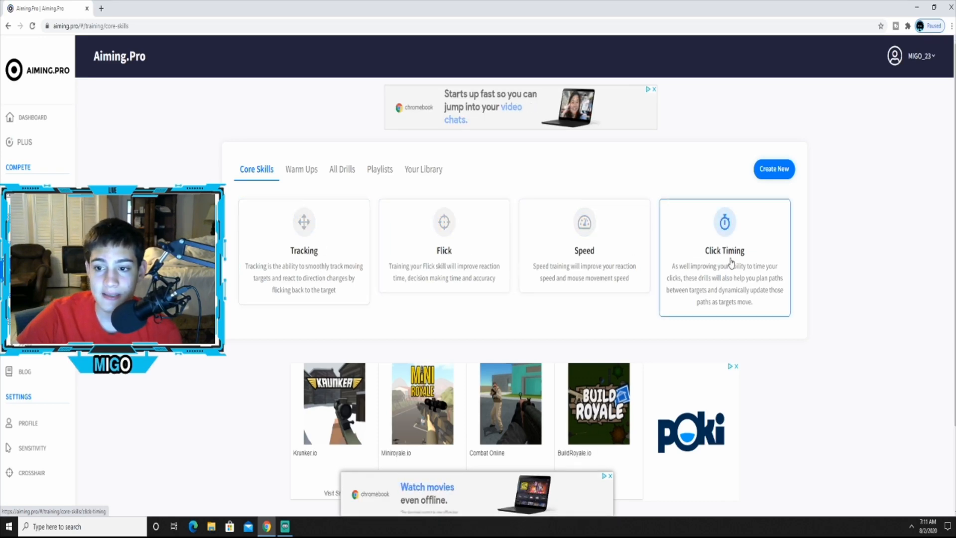
{"action": "mouse_move", "coordinate": [303, 287]}
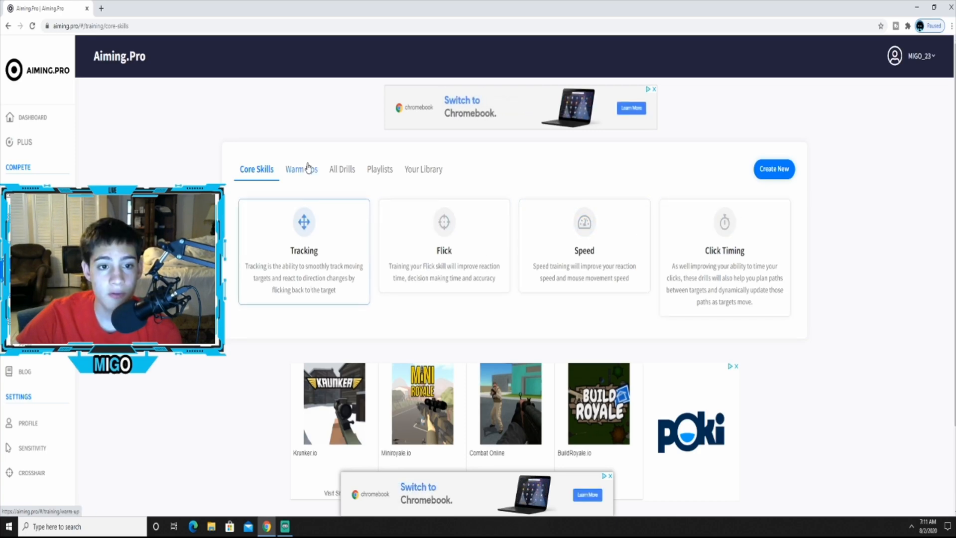
{"action": "left_click", "coordinate": [300, 169]}
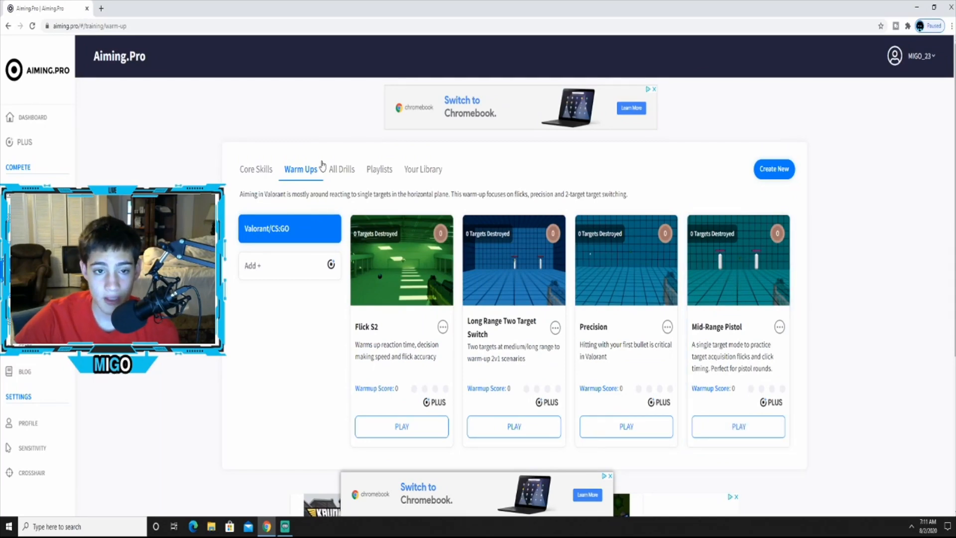
{"action": "left_click", "coordinate": [340, 168]}
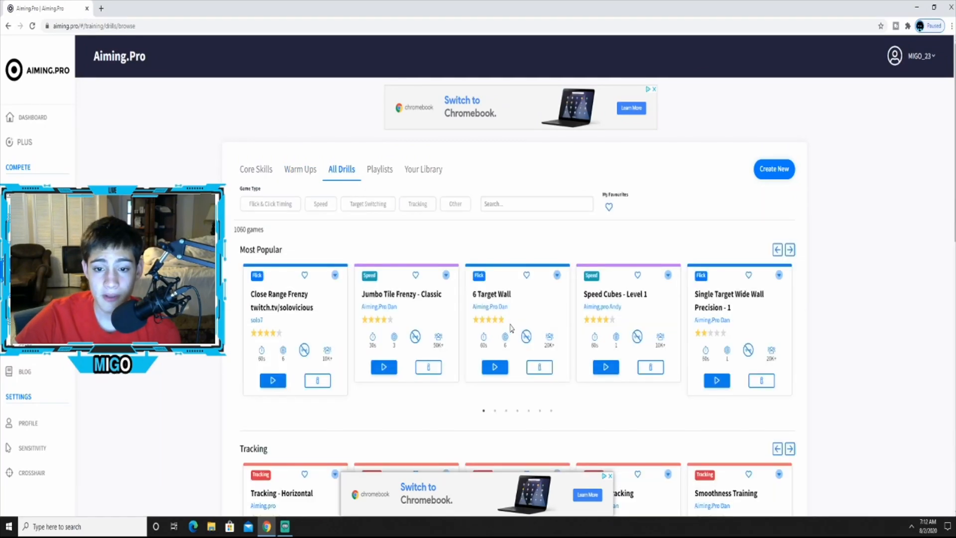
{"action": "scroll", "scroll_direction": "down", "scroll_amount": 3}
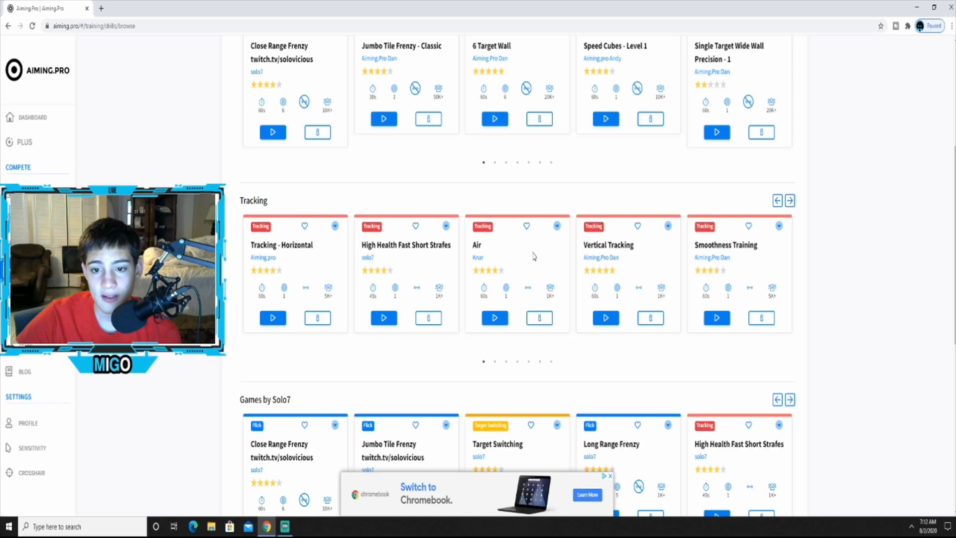
{"action": "scroll", "scroll_direction": "down", "scroll_amount": 3}
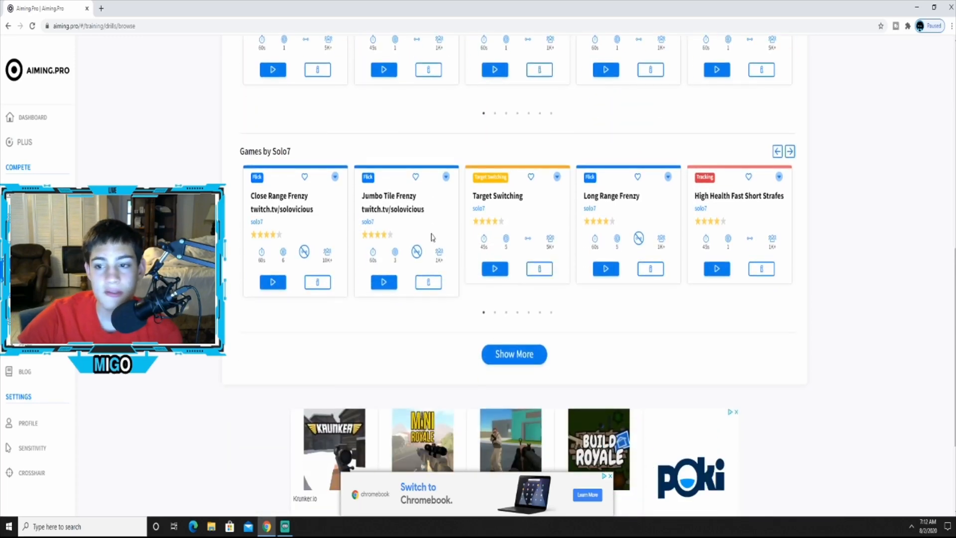
{"action": "scroll", "scroll_direction": "up", "scroll_amount": 3}
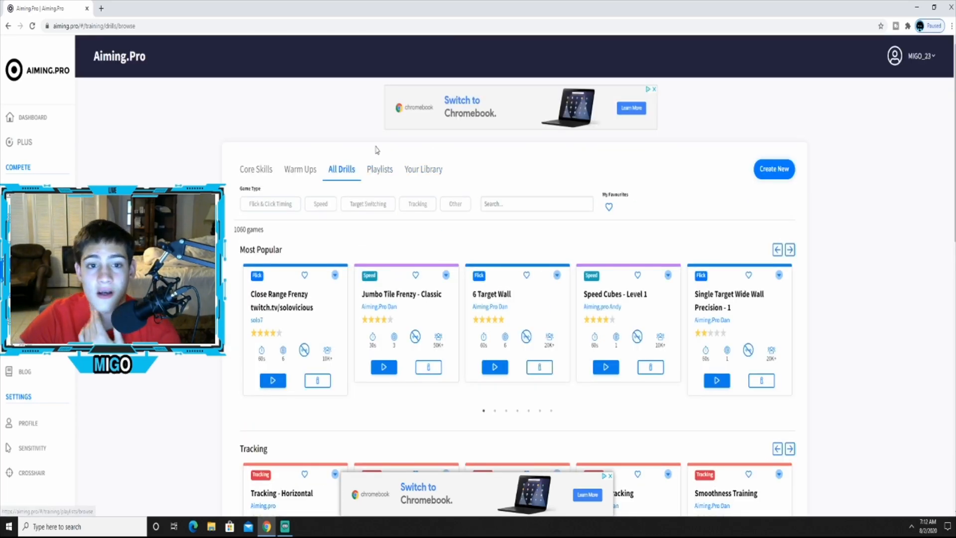
{"action": "left_click", "coordinate": [378, 169]}
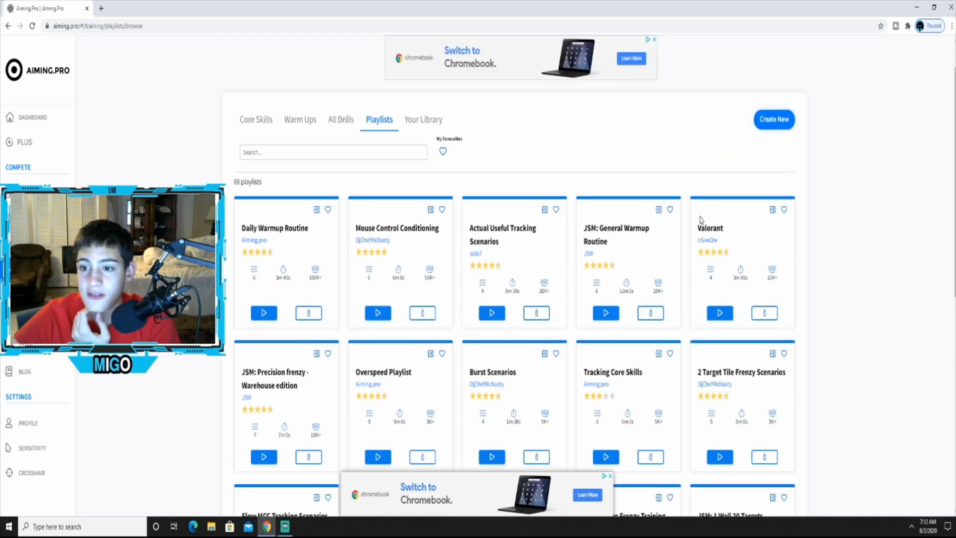
{"action": "scroll", "scroll_direction": "down", "scroll_amount": 3}
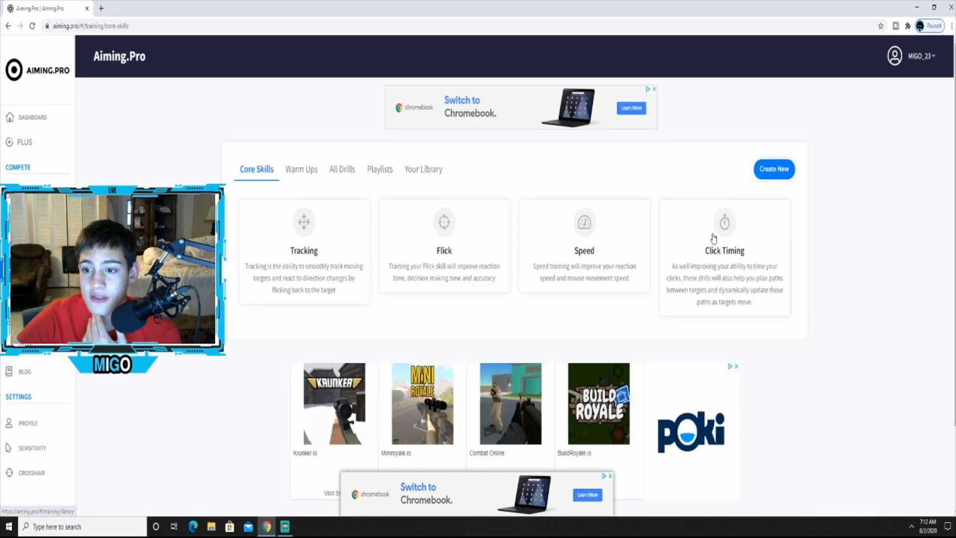
{"action": "mouse_move", "coordinate": [444, 221]}
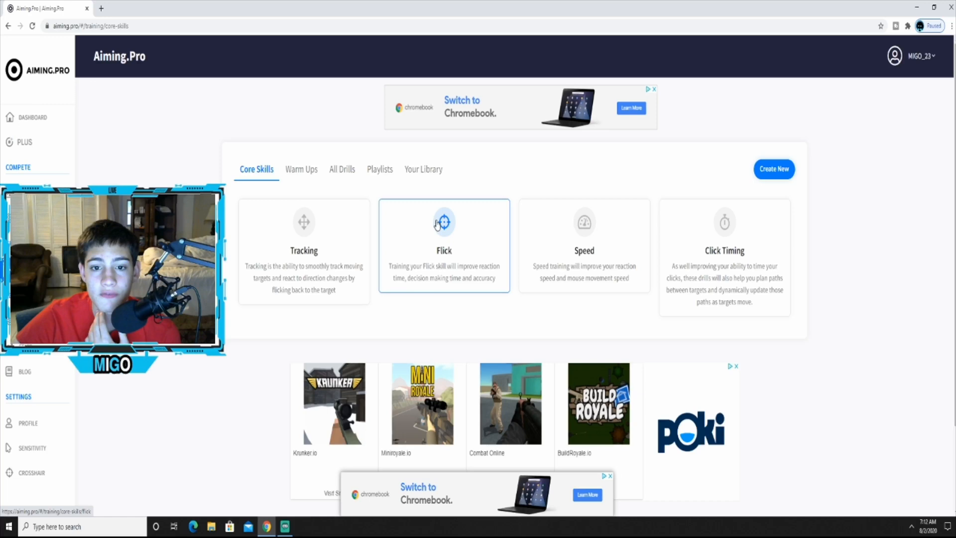
- Launch the Single Target Wide Wall Precision - 1 flick drill to its start screen
{"action": "left_click", "coordinate": [444, 245]}
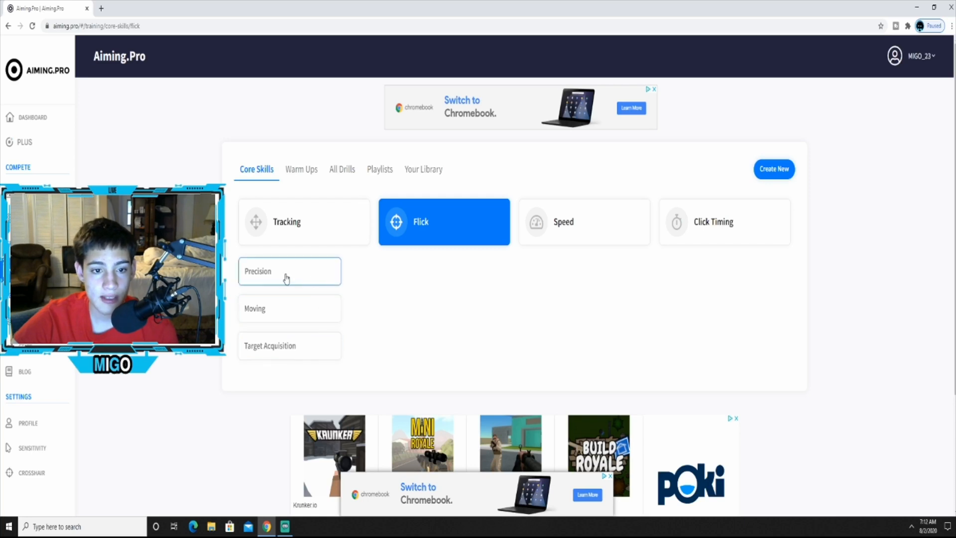
{"action": "left_click", "coordinate": [289, 271]}
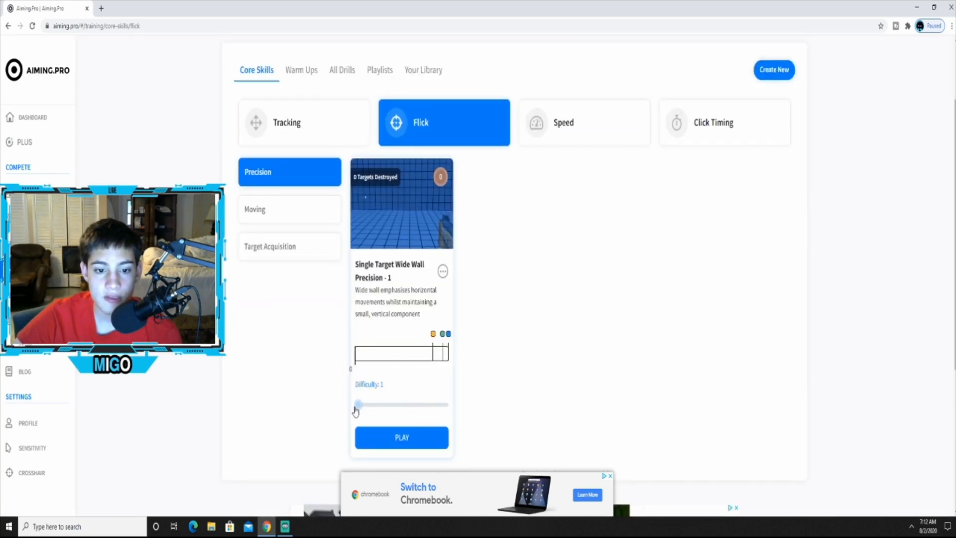
{"action": "left_click", "coordinate": [402, 437]}
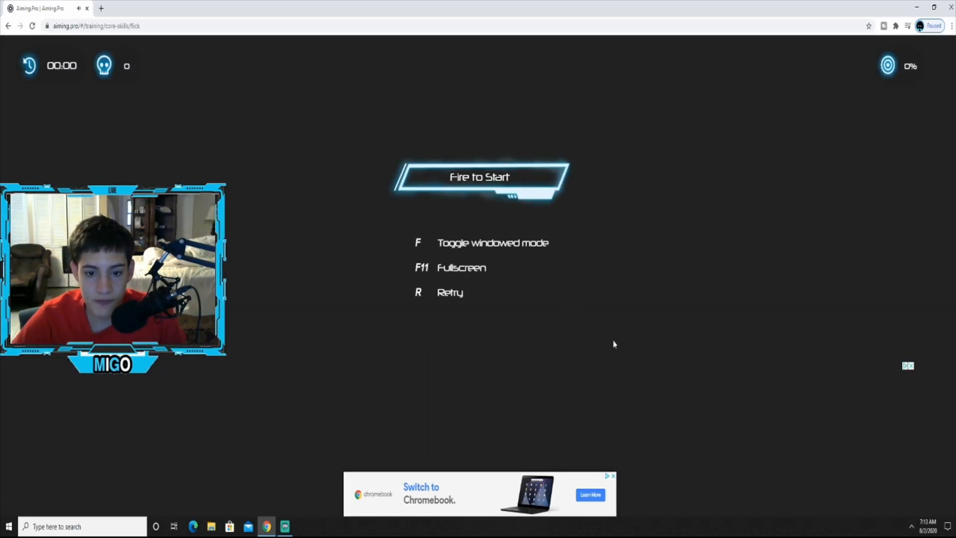
{"action": "left_click", "coordinate": [480, 177]}
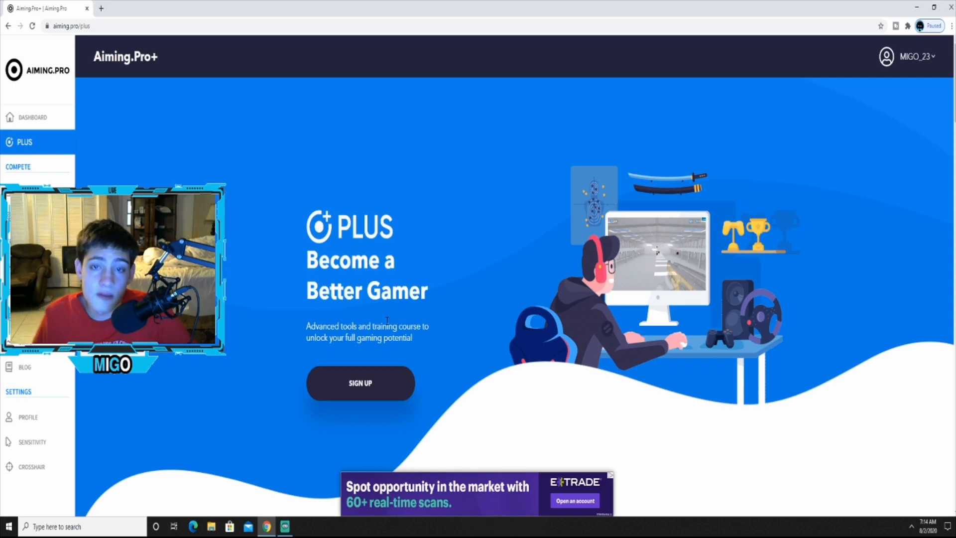
- Visit the Weekly Challenge page, then the Sensitivity settings
{"action": "left_click", "coordinate": [19, 166]}
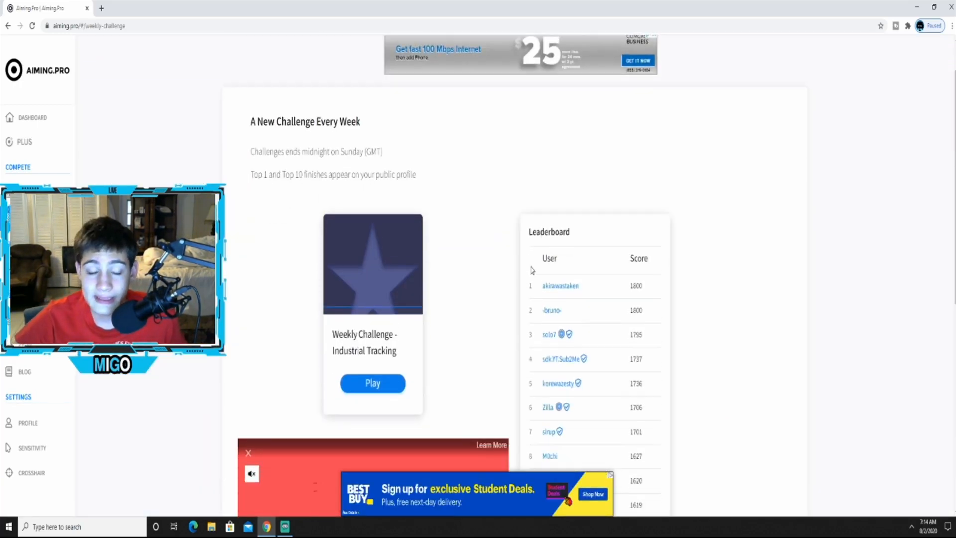
{"action": "left_click", "coordinate": [32, 432]}
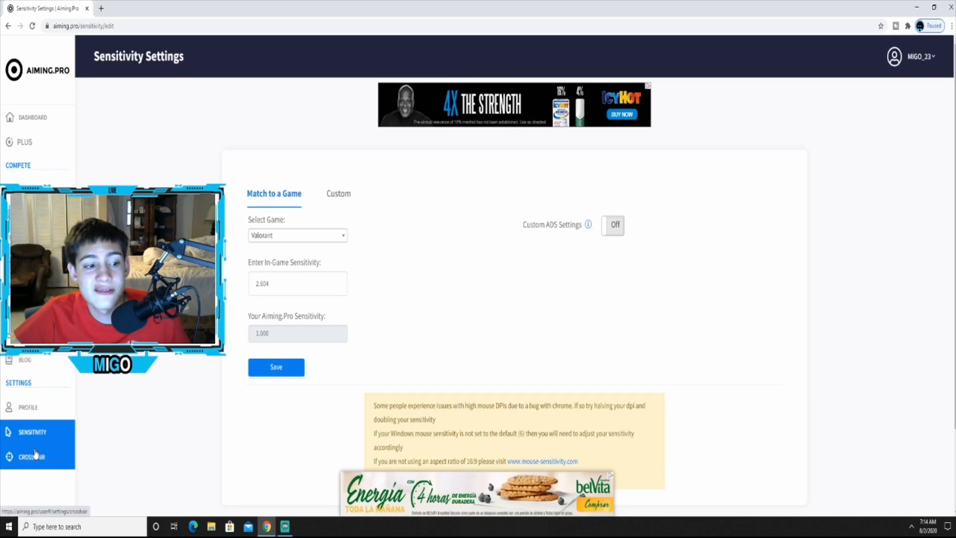
- Browse the Select Game list to pick Fortnite for sensitivity matching, then return to Dashboard
{"action": "left_click", "coordinate": [297, 235]}
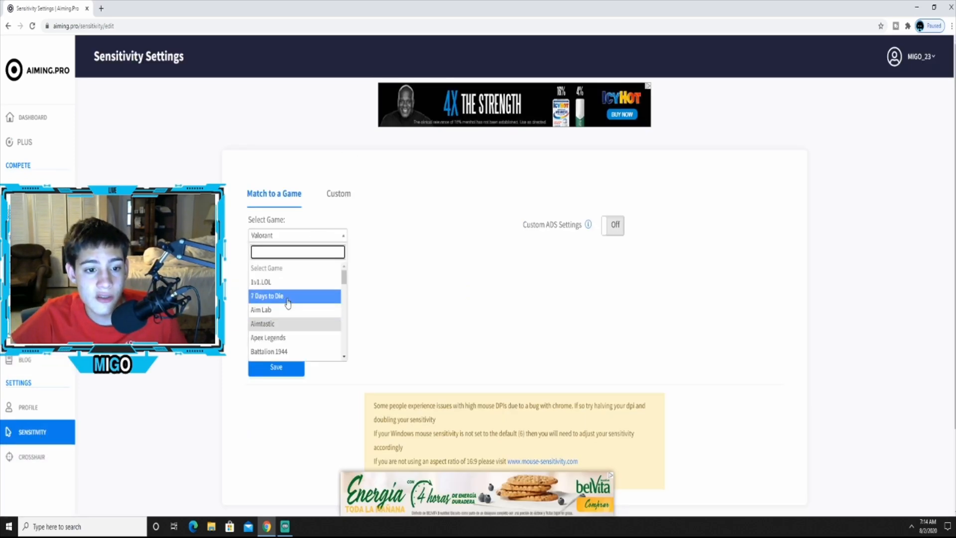
{"action": "scroll", "scroll_direction": "down", "scroll_amount": 3}
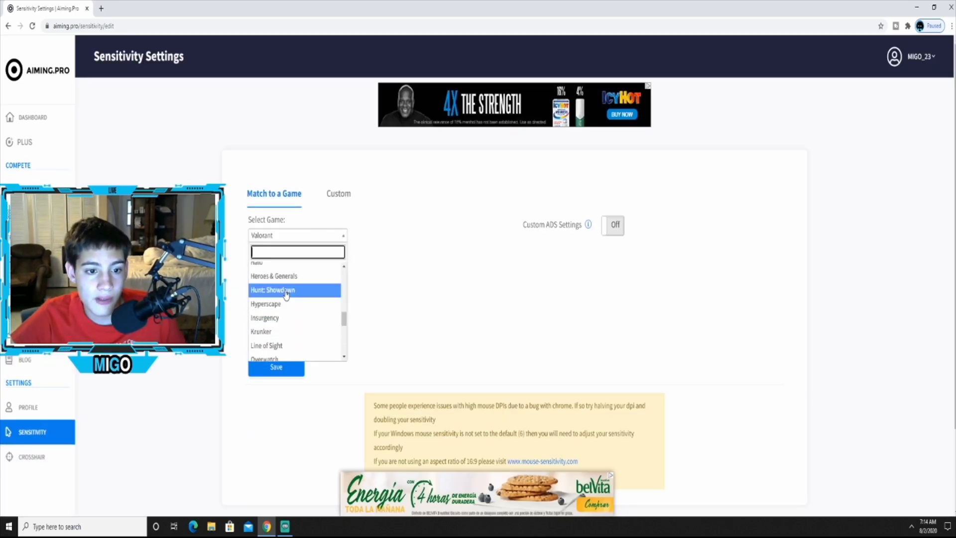
{"action": "scroll", "scroll_direction": "down", "scroll_amount": 3}
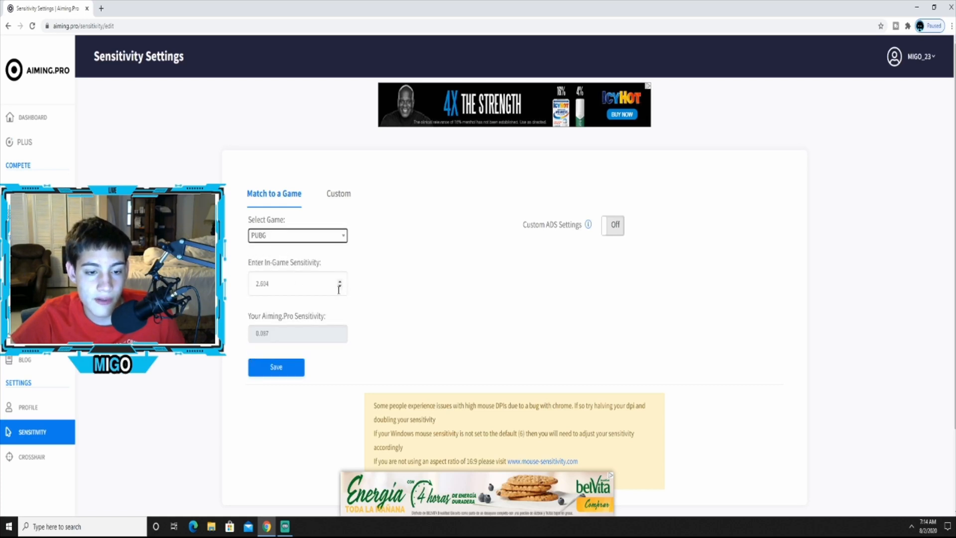
{"action": "left_click", "coordinate": [297, 236]}
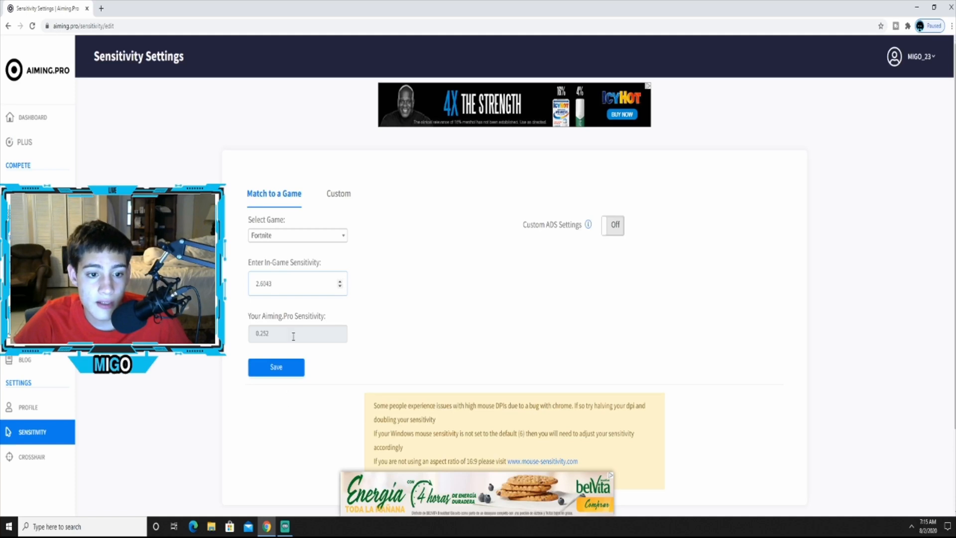
{"action": "mouse_move", "coordinate": [419, 329]}
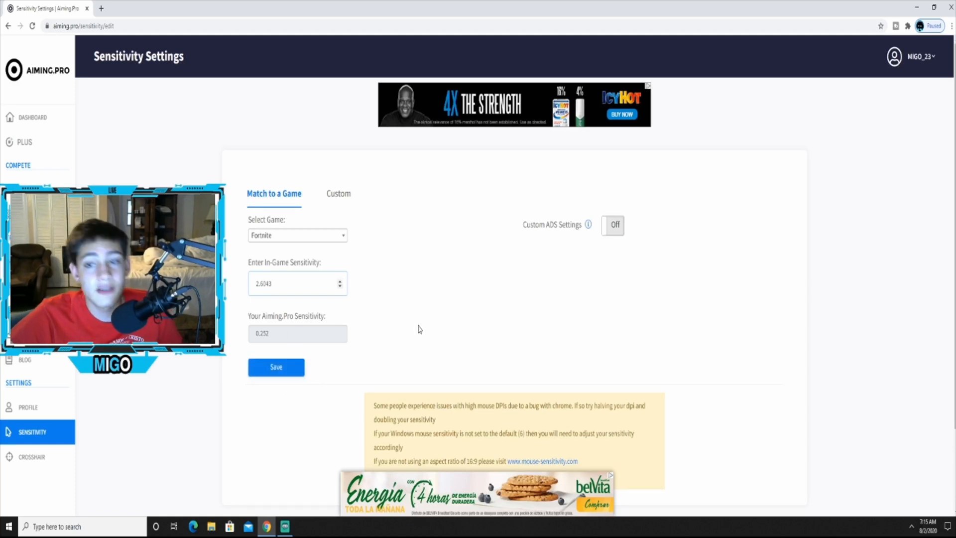
{"action": "left_click", "coordinate": [33, 117]}
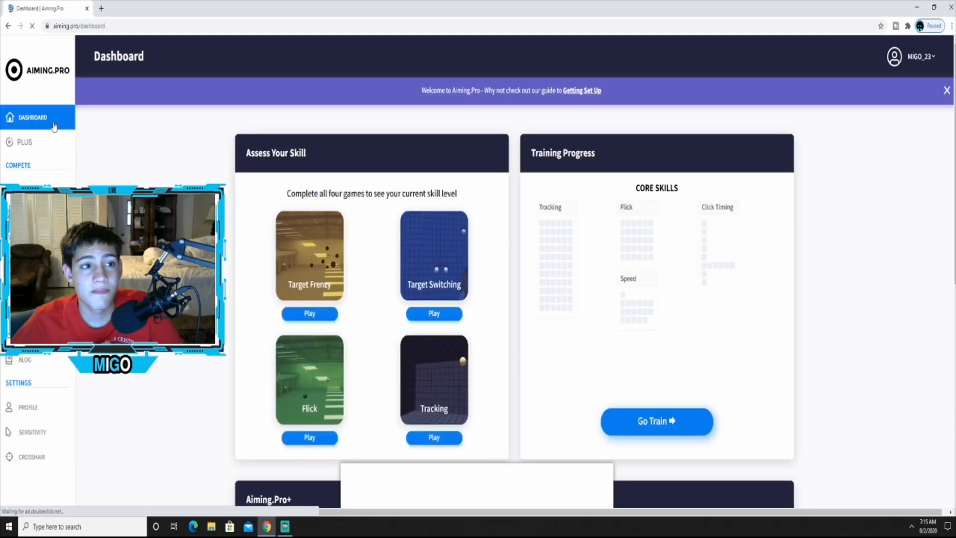